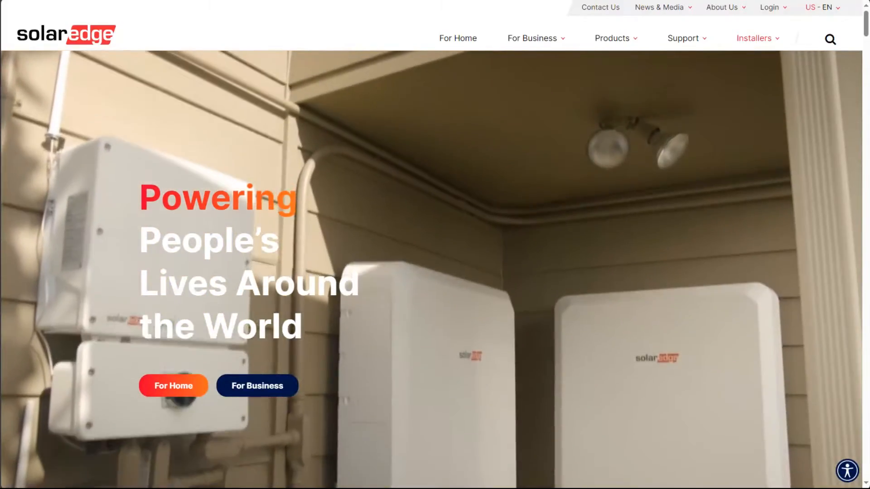
- Go to the Installers support area from the site's Support menu
left_click(686, 38)
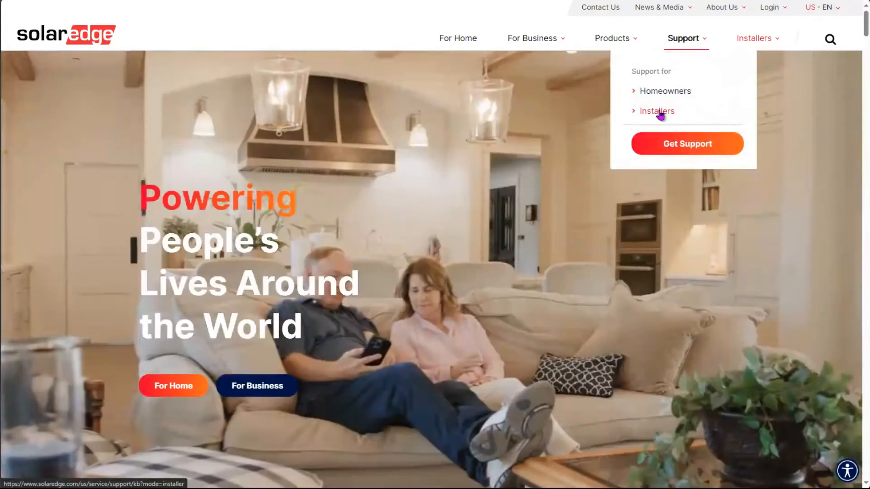
left_click(656, 110)
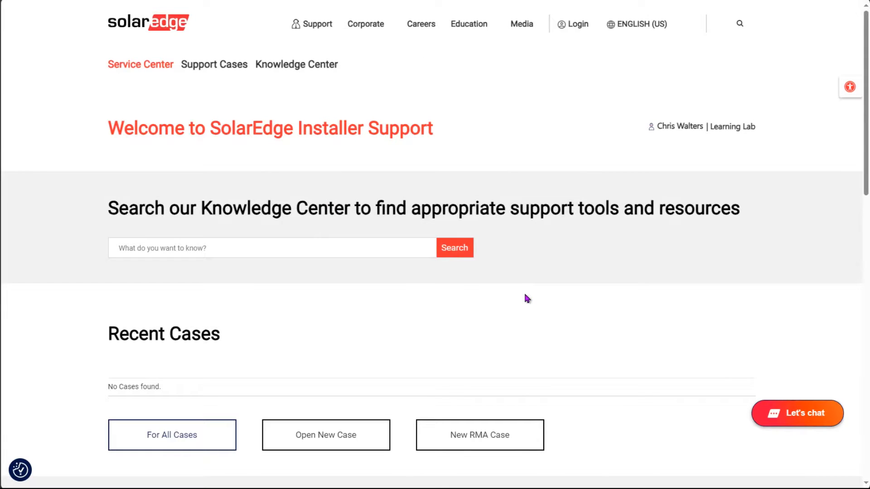
mouse_move(527, 294)
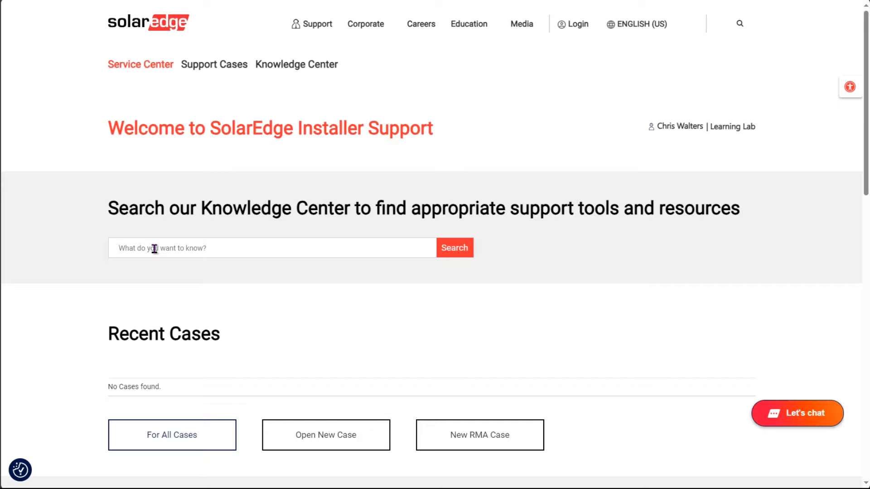
type("isolati")
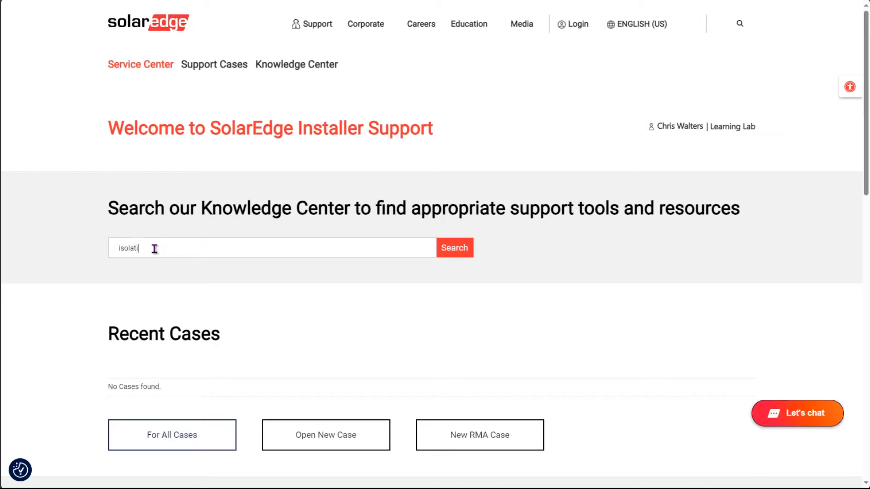
left_click(453, 247)
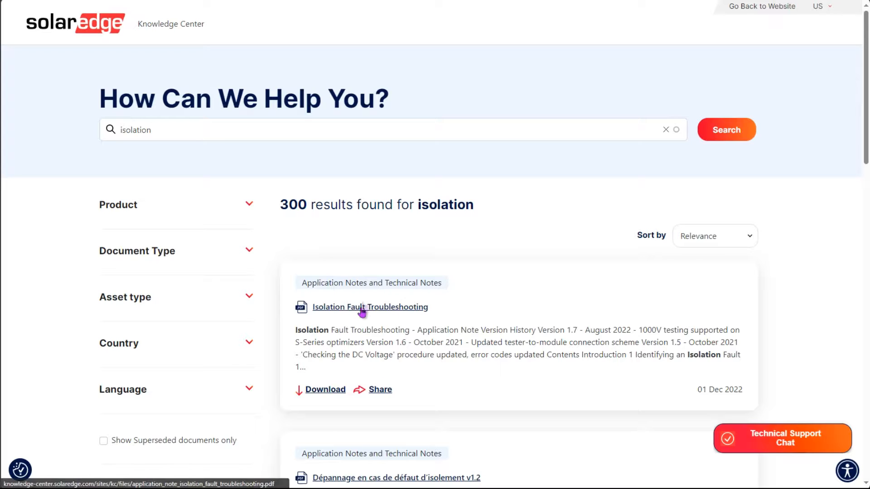
left_click(370, 307)
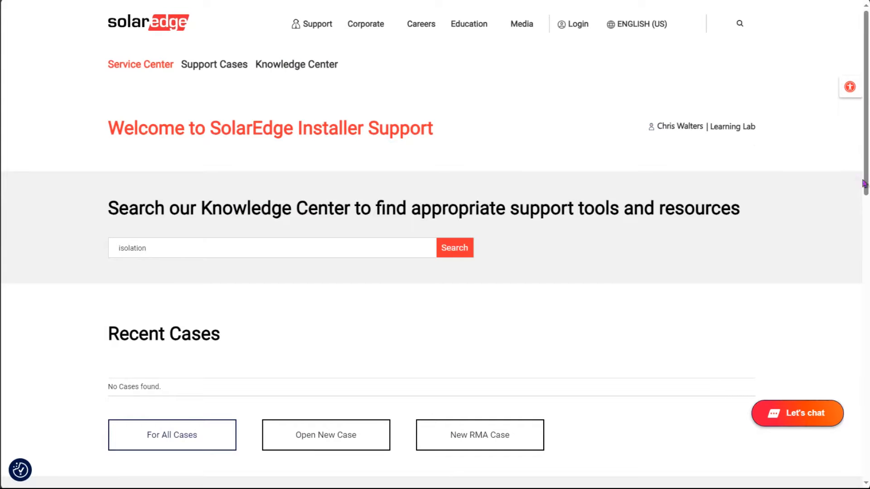
scroll("down", 3)
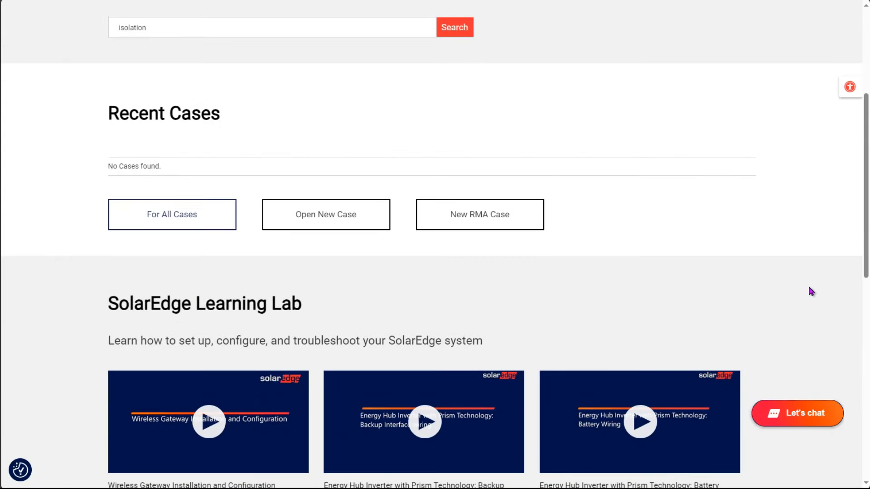
scroll("down", 3)
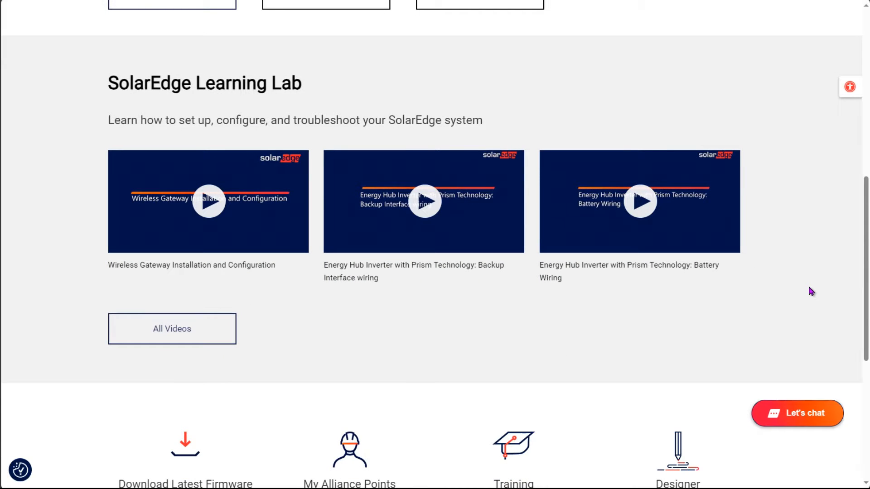
scroll("down", 3)
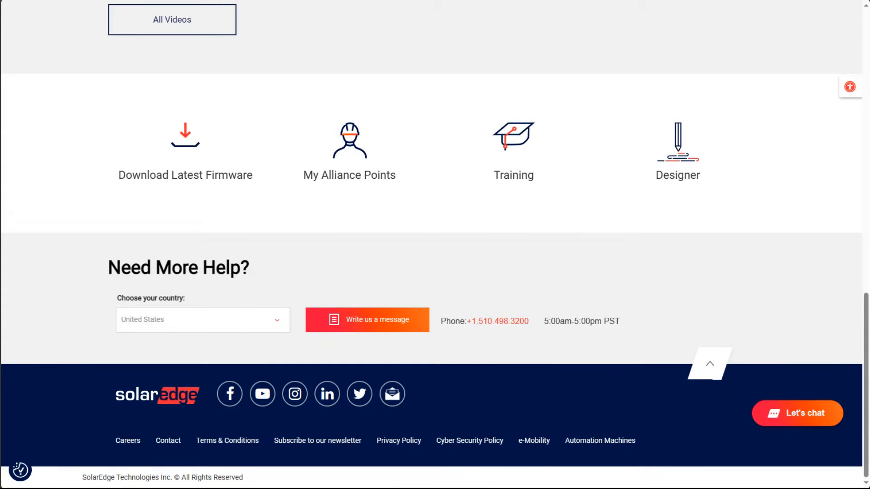
scroll("up", 3)
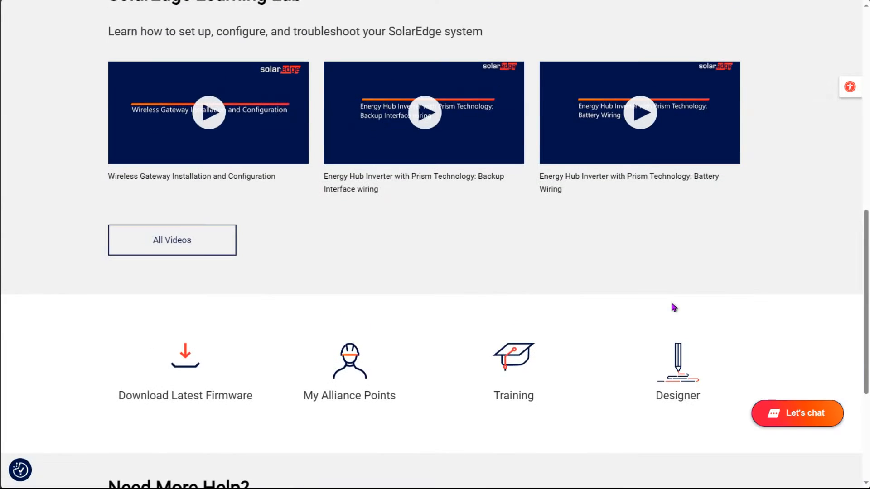
scroll("up", 3)
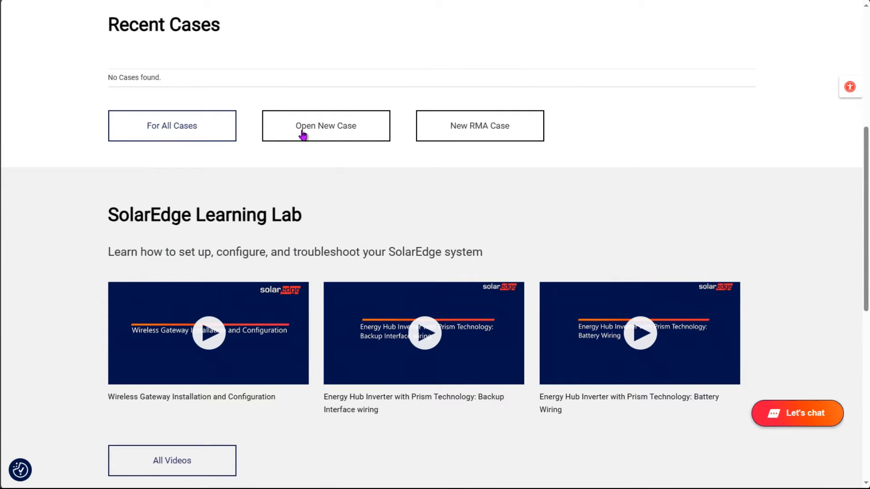
left_click(325, 125)
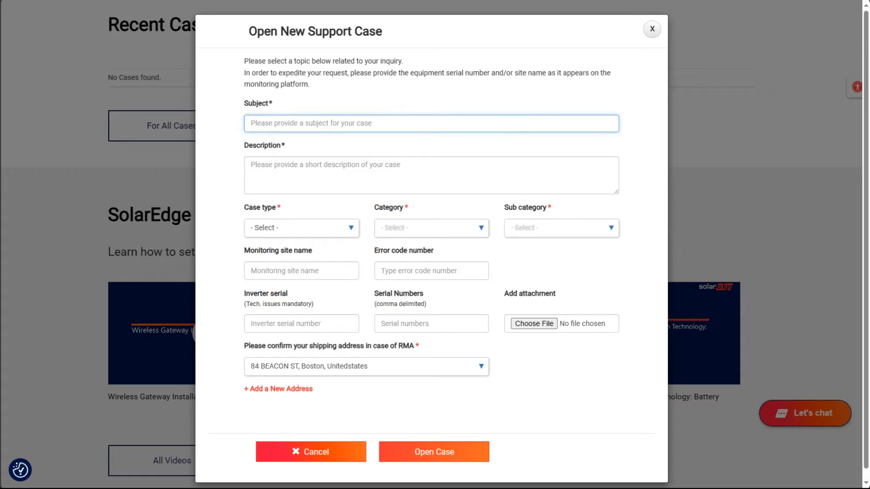
type("Dale Cooper - Inverter producing but not communicating")
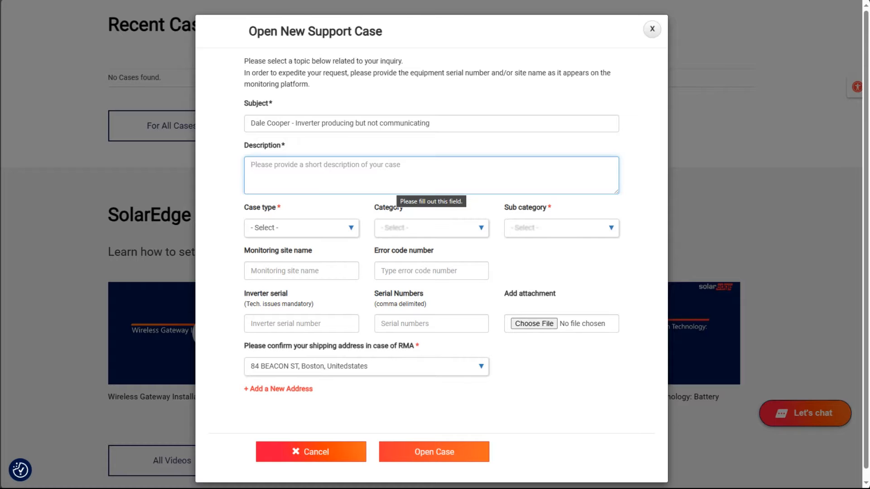
type("Inverter stopped communicating after a storm, going to be going out to site next week and creating a case in advance.  Homeowner says the green light LED is on and it seems to be producing.")
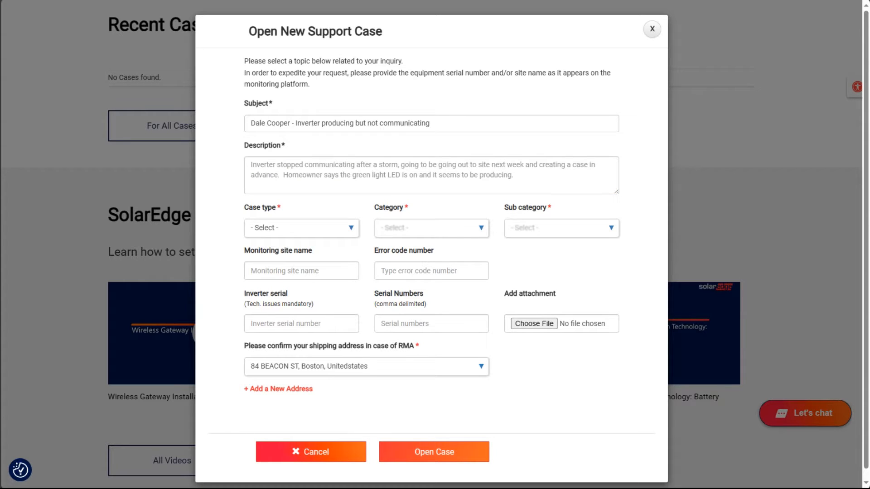
- Classify the case as Technical issue, category Communication, sub category Ethernet
left_click(301, 227)
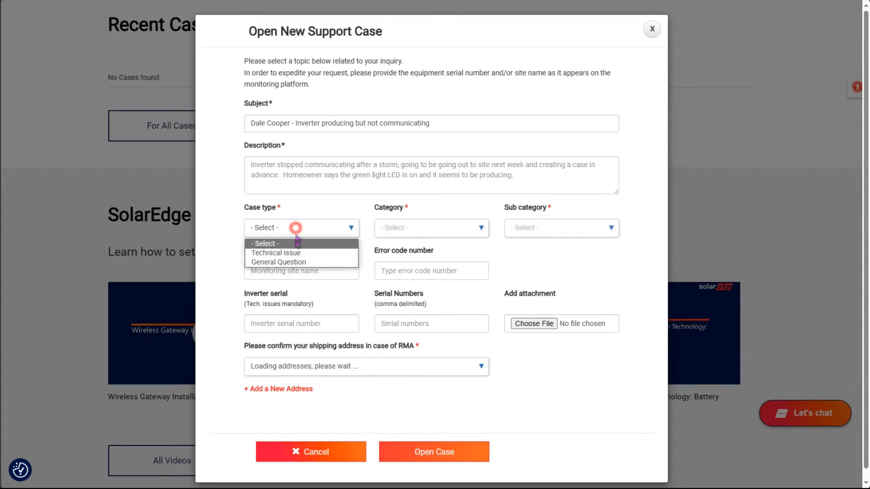
left_click(276, 253)
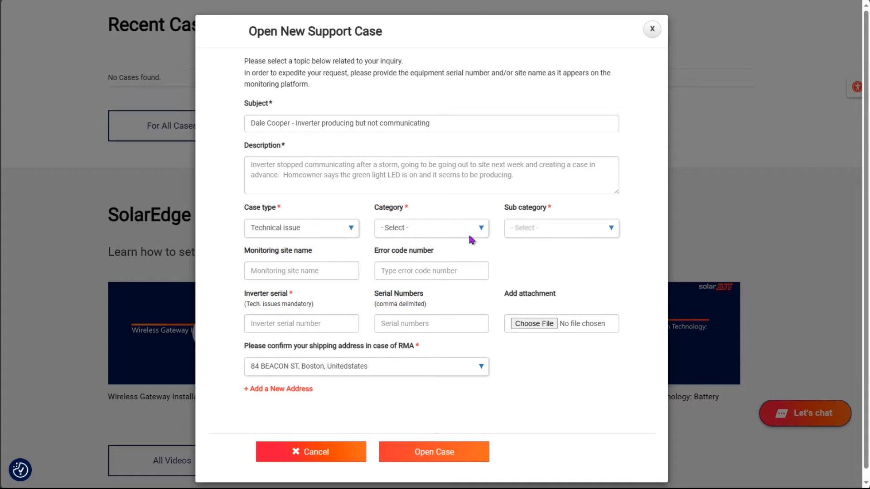
left_click(431, 227)
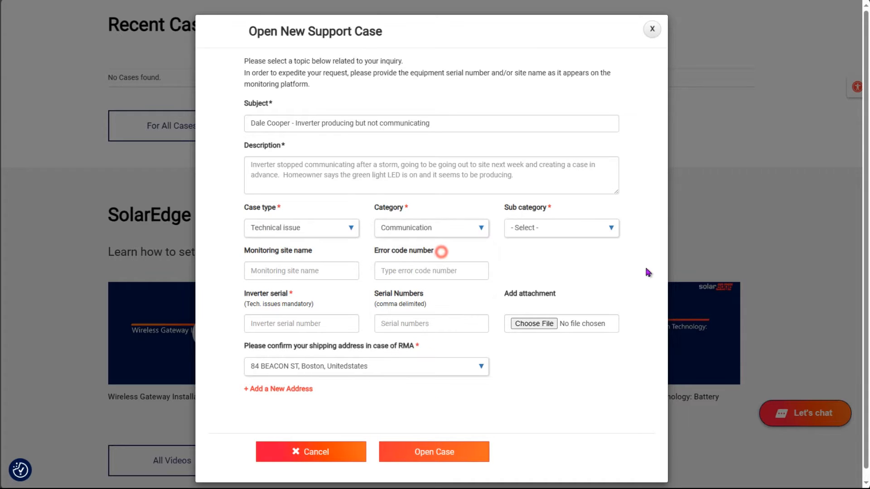
left_click(559, 227)
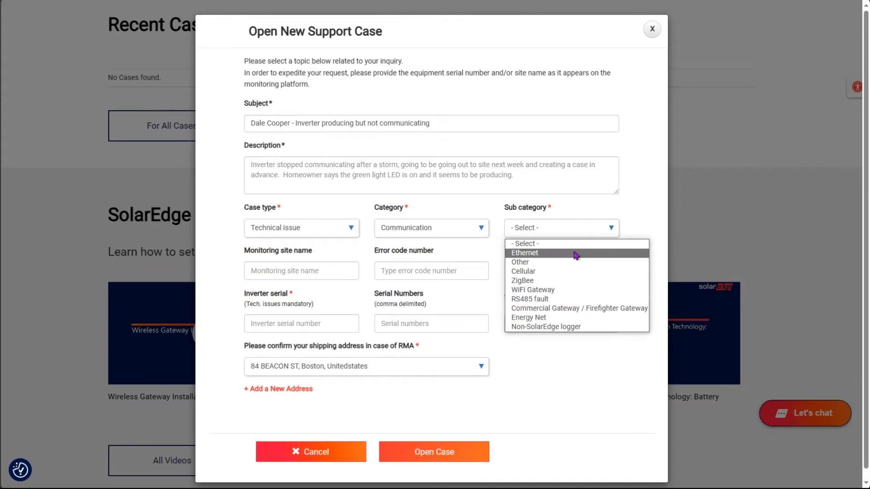
left_click(524, 253)
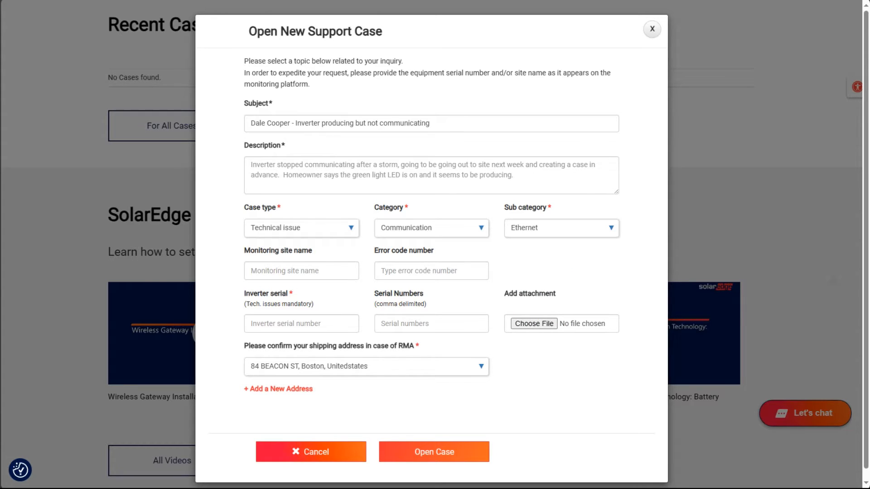
- Enter site name 'Dale Cooper', error code N/A and the inverter serial, then submit the case
type("Dale Cooper")
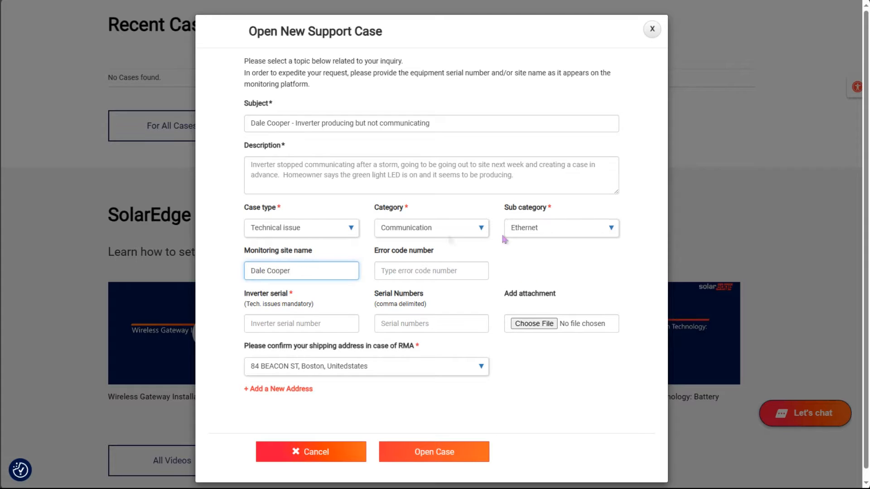
left_click(432, 271)
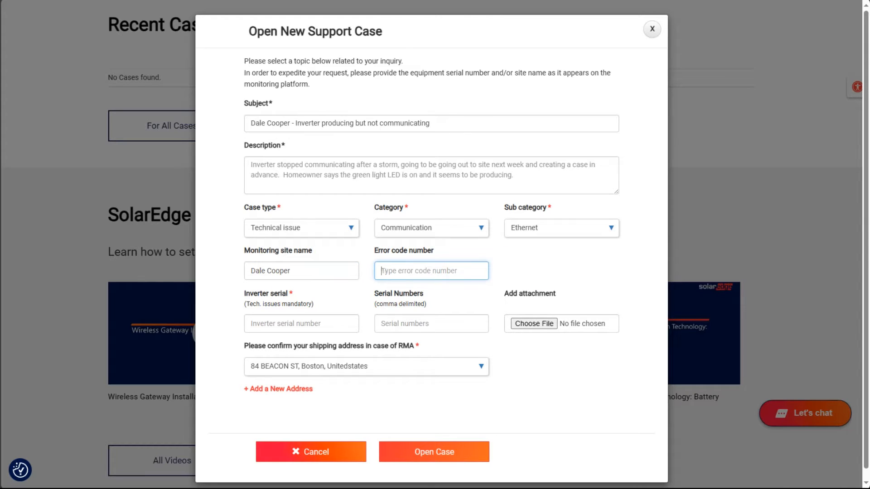
type("N/A")
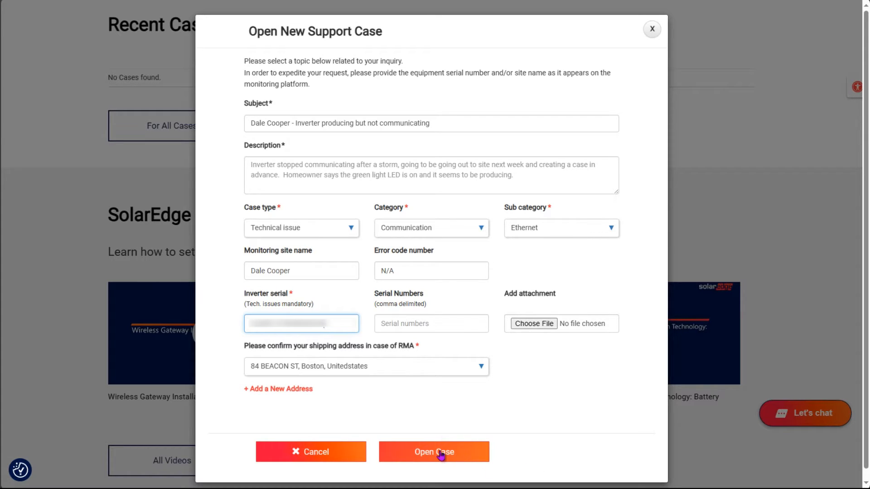
left_click(434, 451)
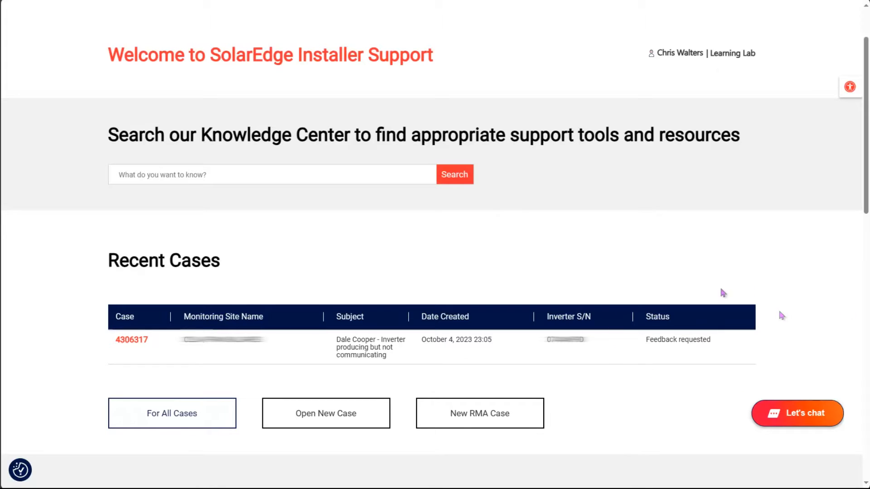
mouse_move(157, 350)
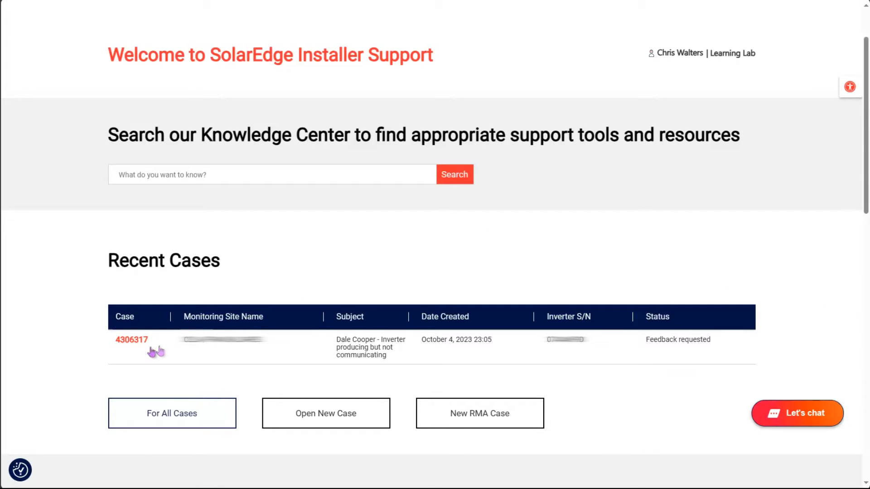
- View case 4306317's details and bring up its comment entry box
left_click(130, 340)
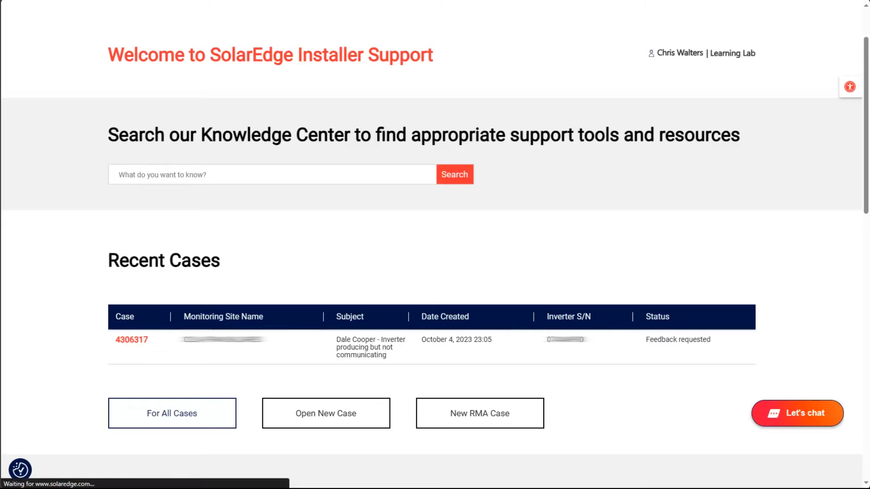
left_click(132, 340)
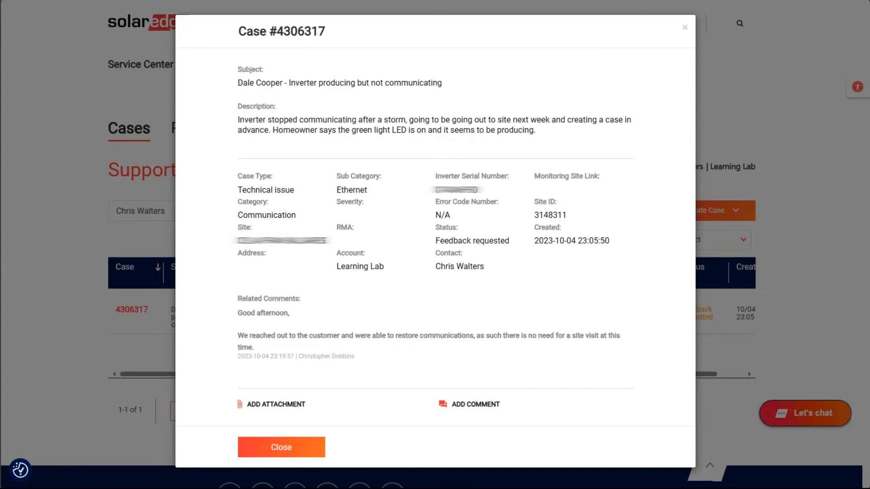
left_click(474, 404)
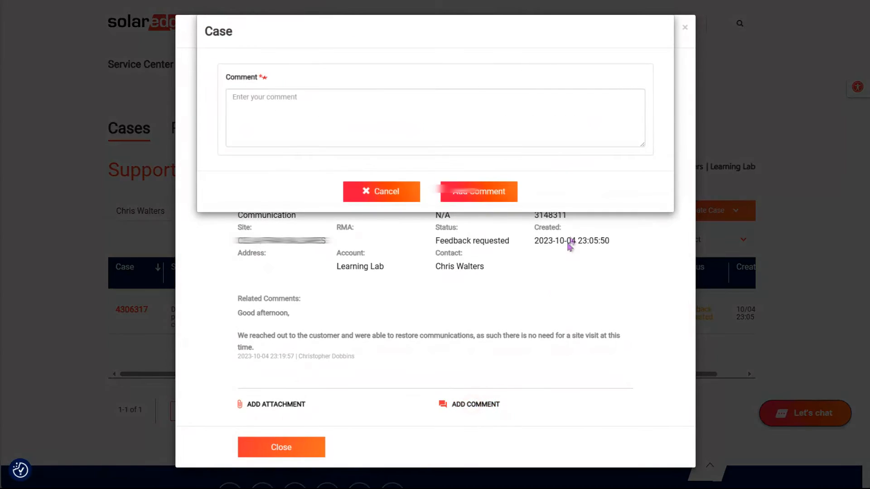
type("Thank you for")
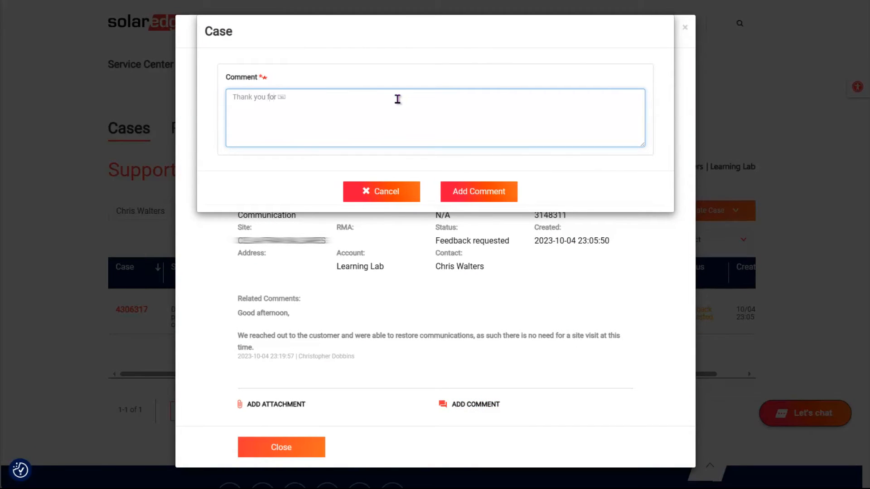
type("all of your help")
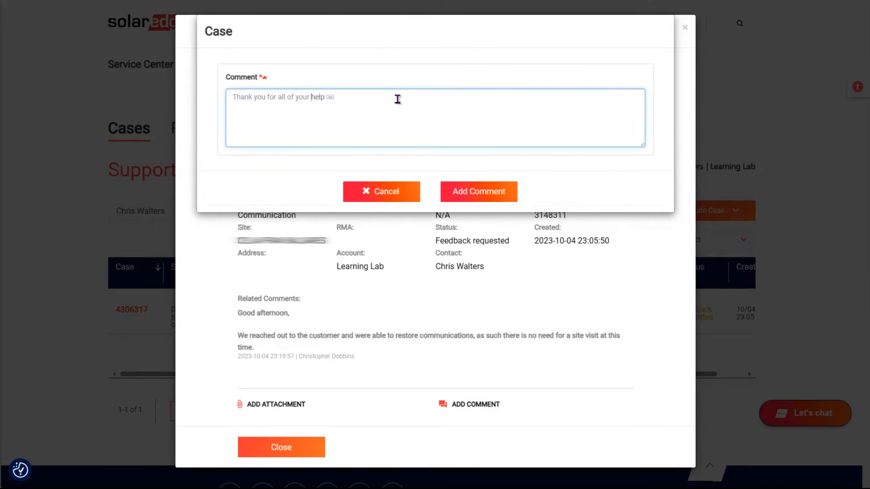
type(", plese")
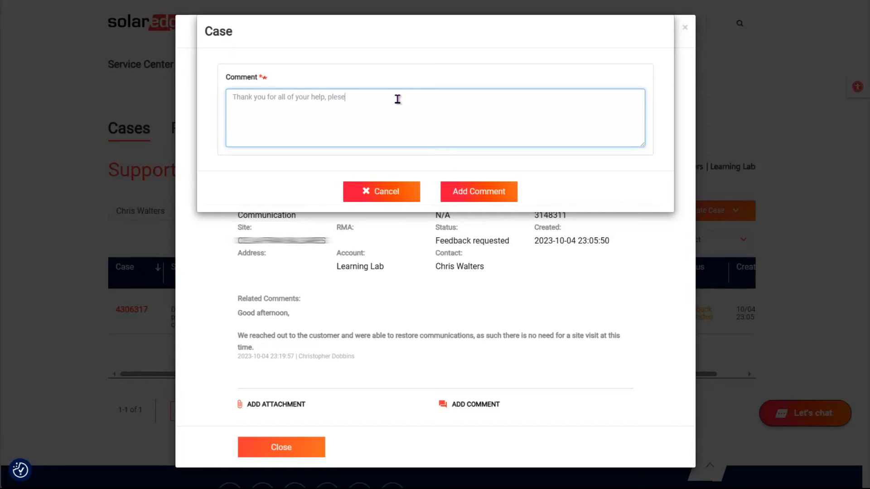
type("close bu")
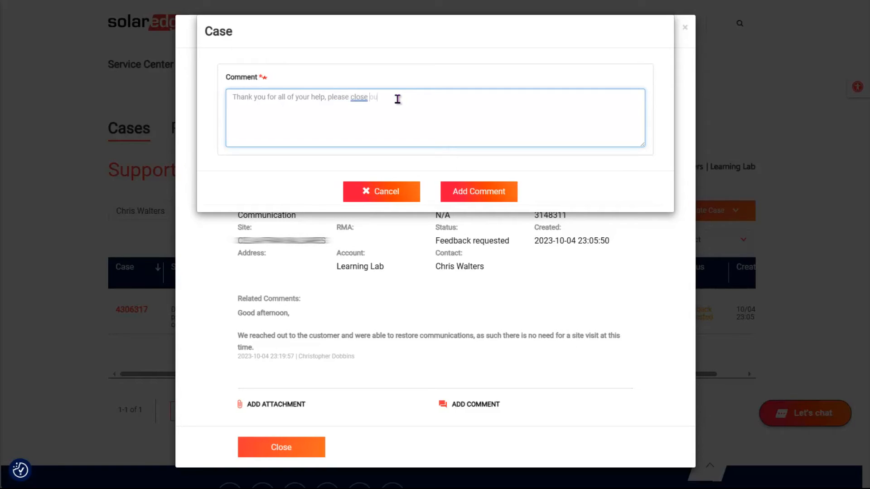
left_click(478, 191)
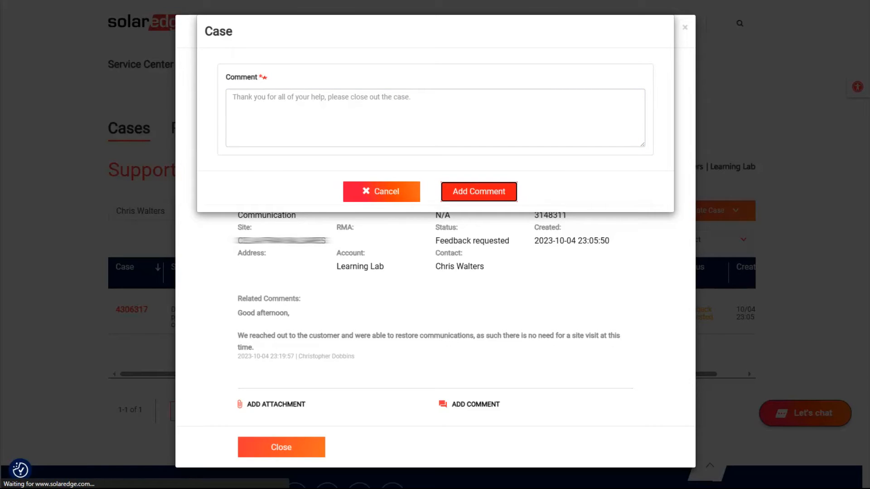
left_click(477, 191)
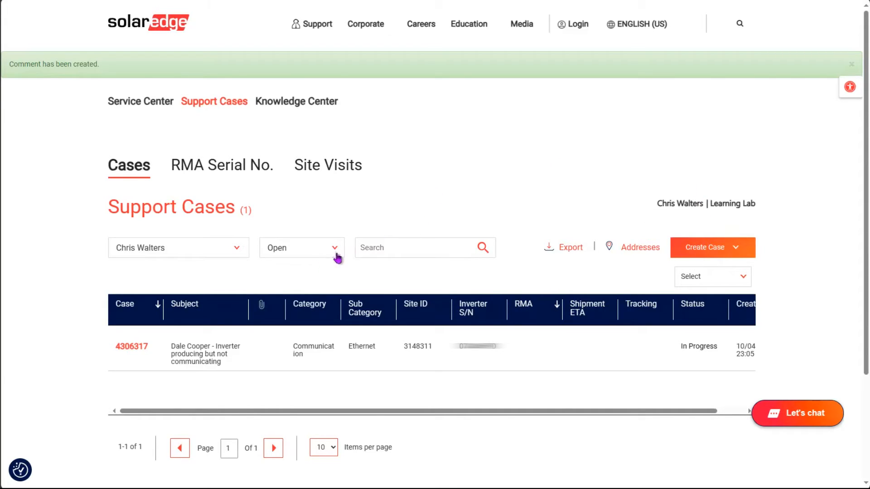
- Filter the case list to Closed Cases, then return to the Service Center home page
left_click(301, 247)
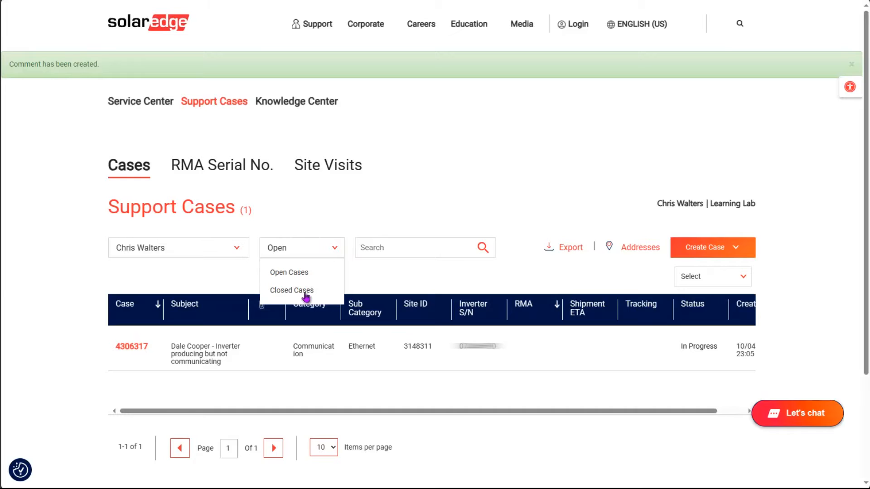
left_click(301, 247)
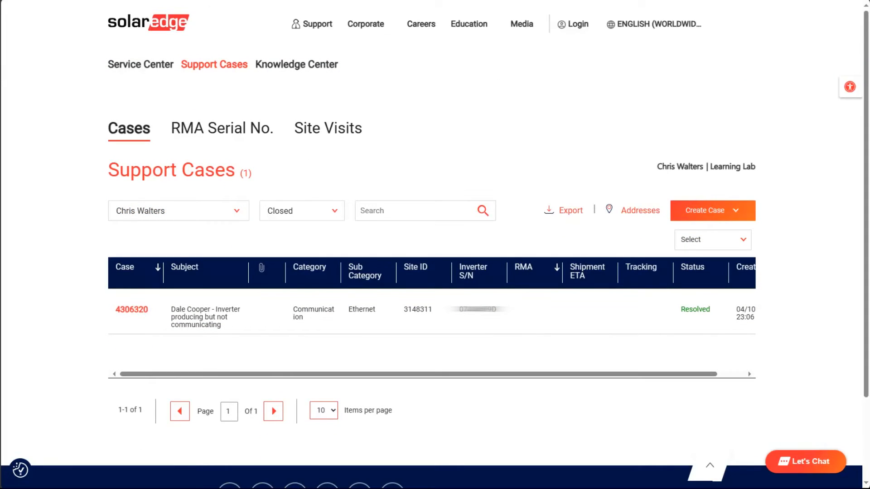
left_click(422, 211)
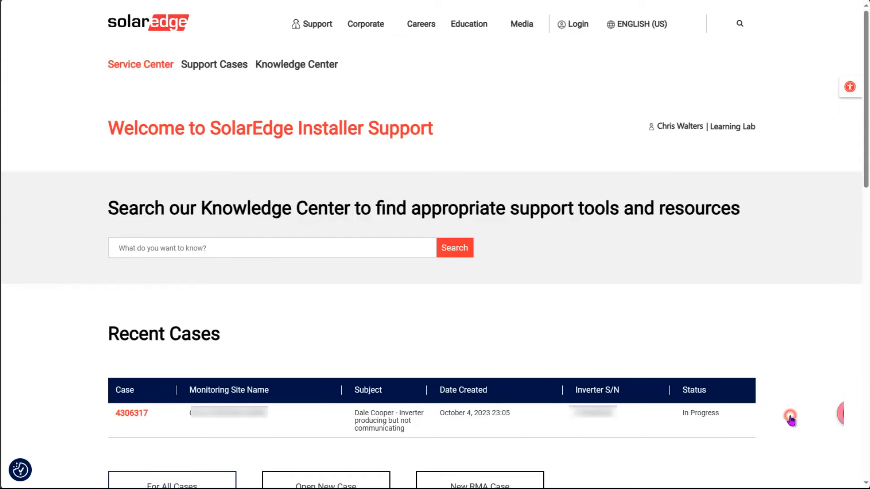
- Start the support chat, answer not on site and choose Checking the inverter's status
left_click(790, 417)
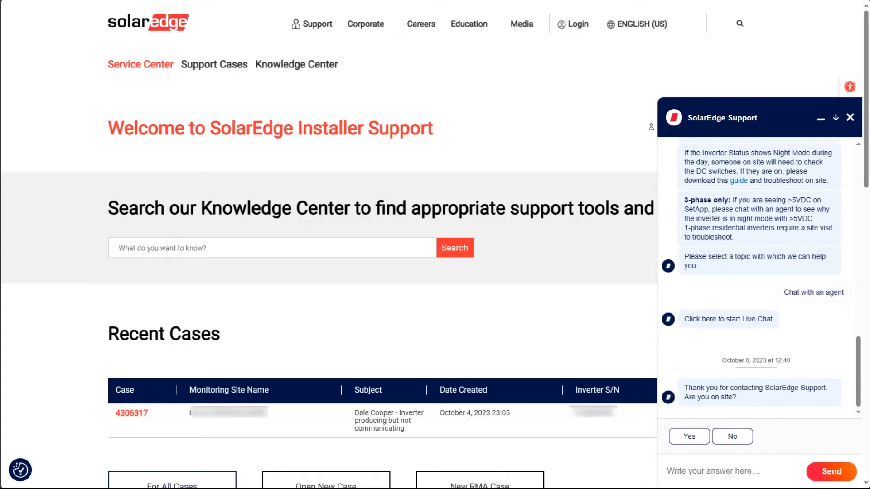
left_click(733, 436)
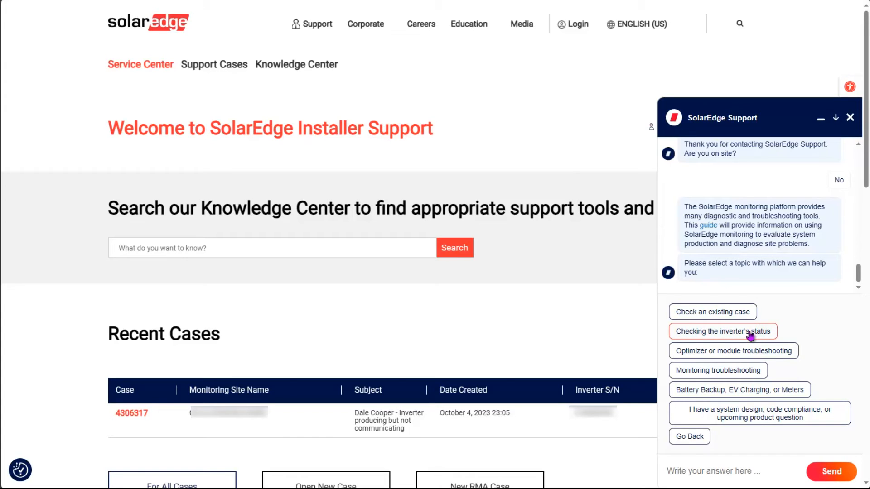
left_click(723, 332)
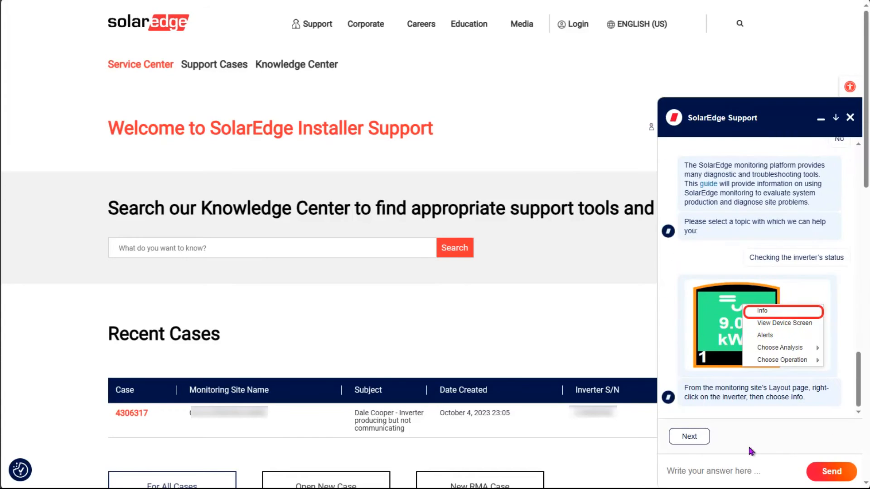
- Continue through the troubleshooting step and request a chat with a live agent
left_click(689, 436)
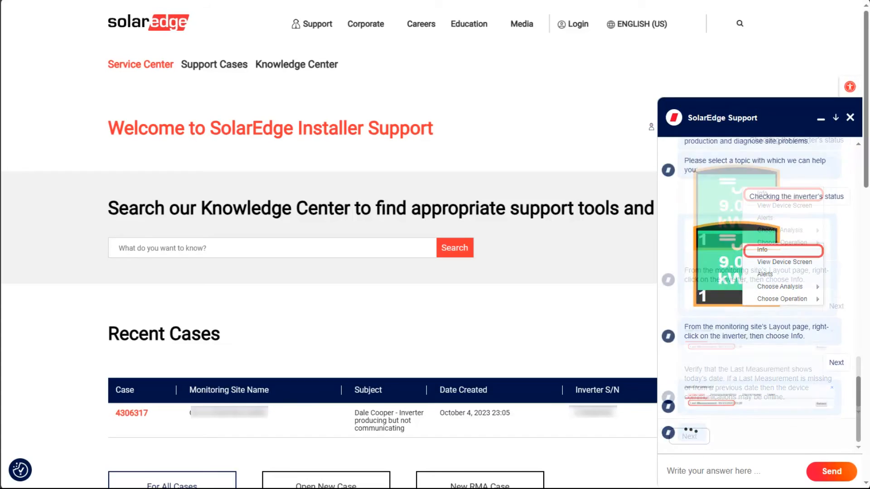
scroll("down", 3)
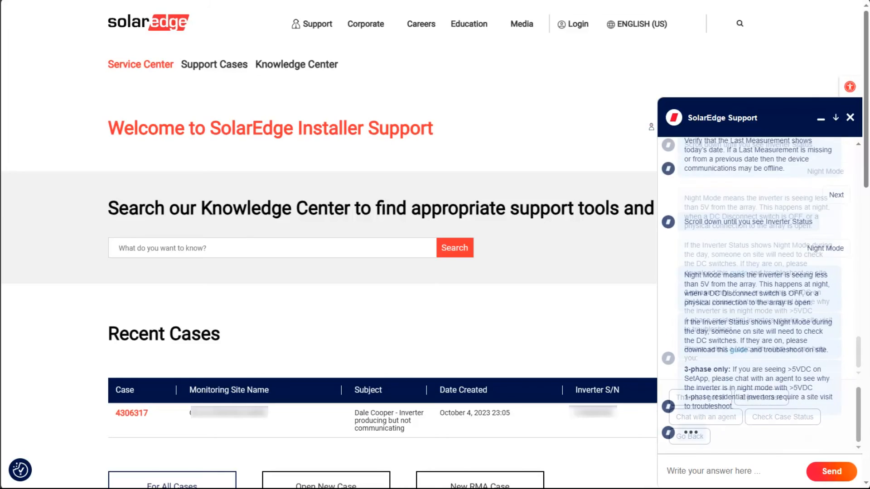
left_click(739, 350)
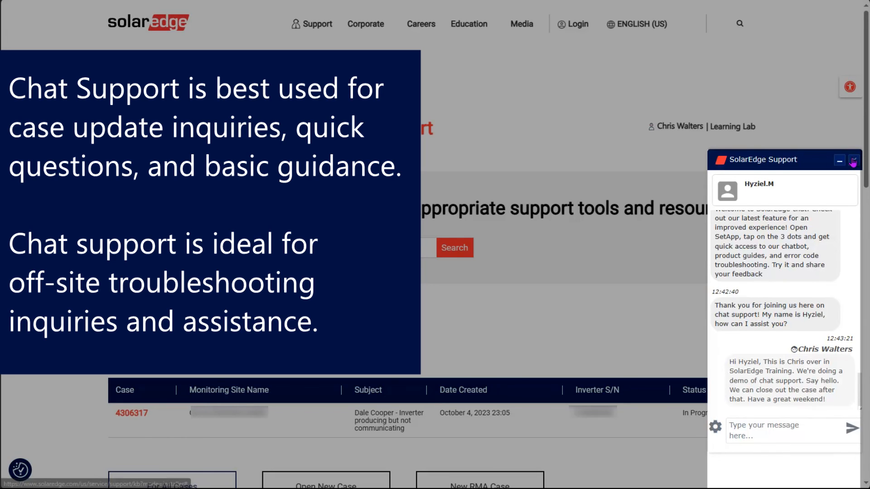
- Close the live chat with the agent and confirm ending the session
left_click(853, 159)
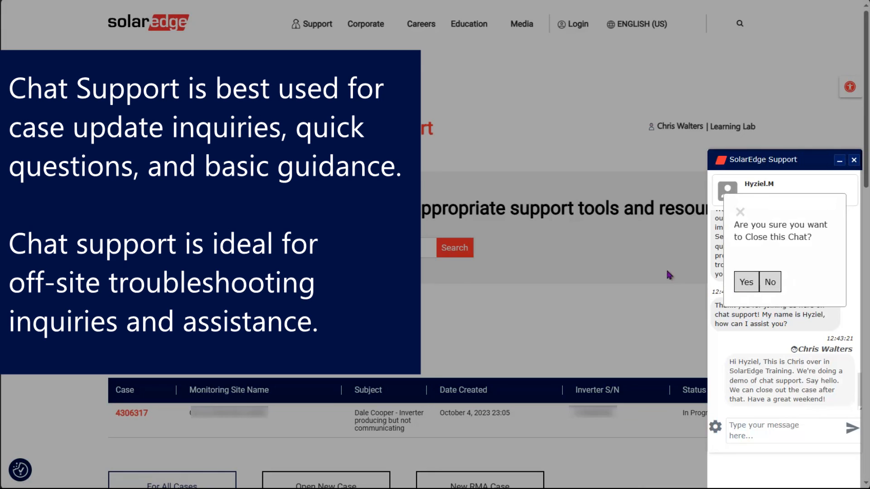
left_click(746, 281)
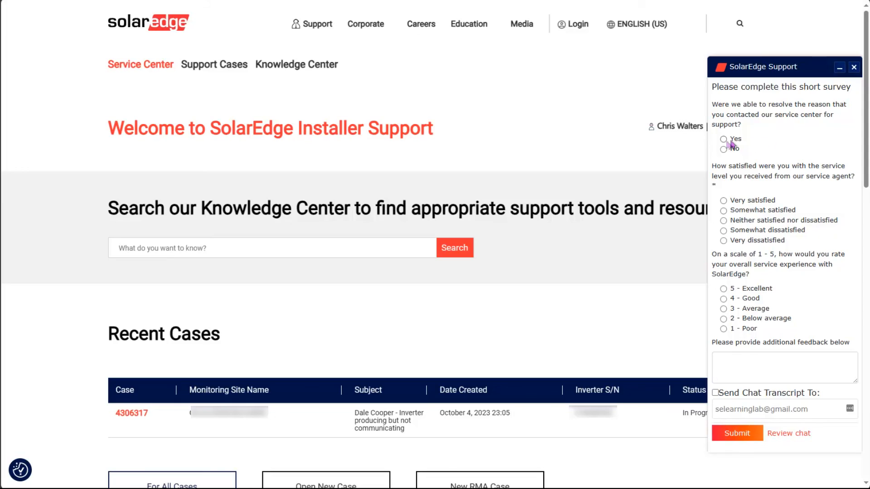
- Mark the issue as resolved and request the chat transcript by email
left_click(723, 200)
type("Great help!")
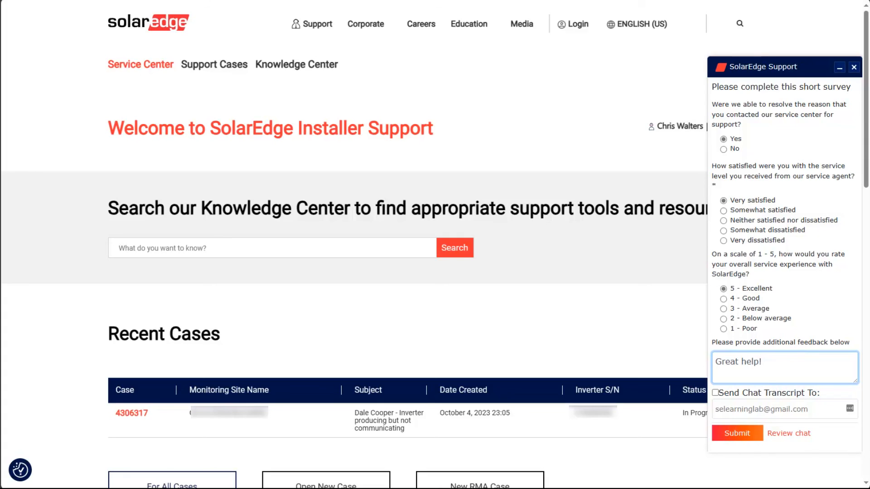
left_click(715, 394)
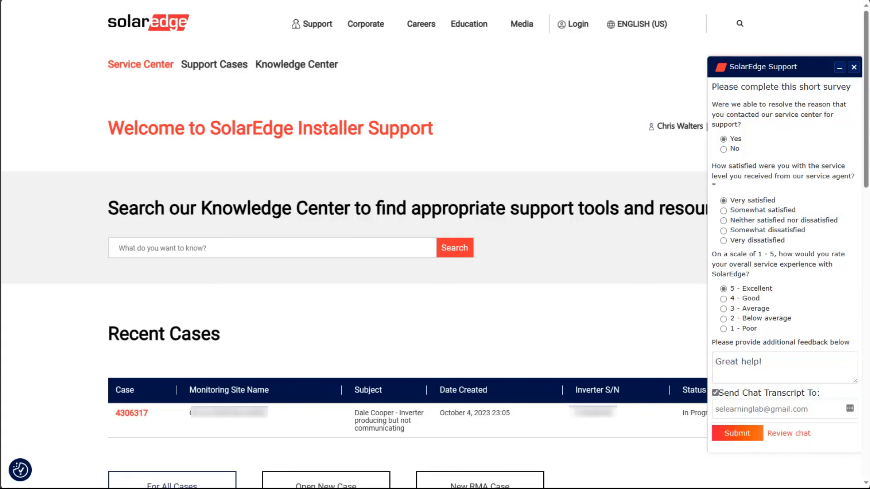